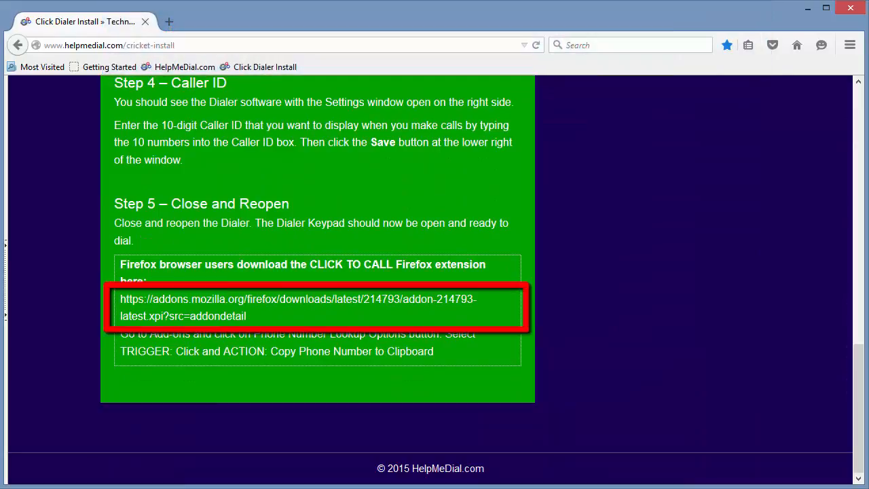
mouse_move(288, 305)
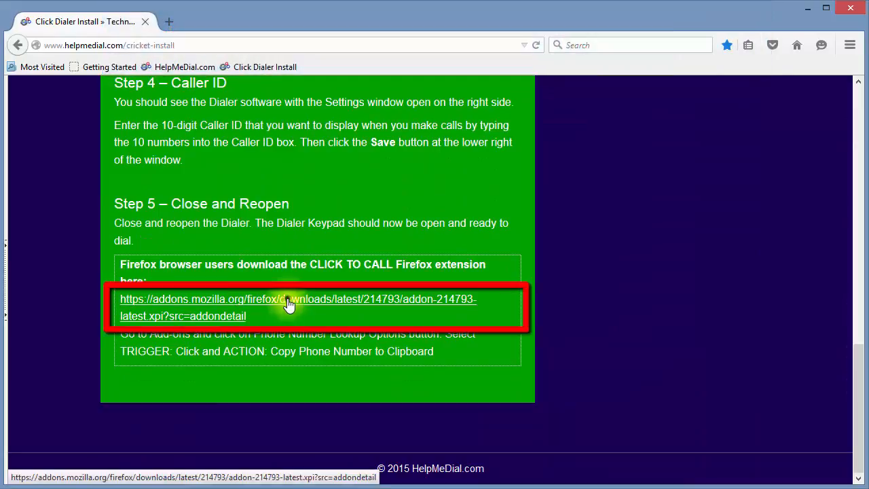
Download the Phone Number Lookup add-on from the addons.mozilla.org link on the Click Dialer Install page
left_click(288, 307)
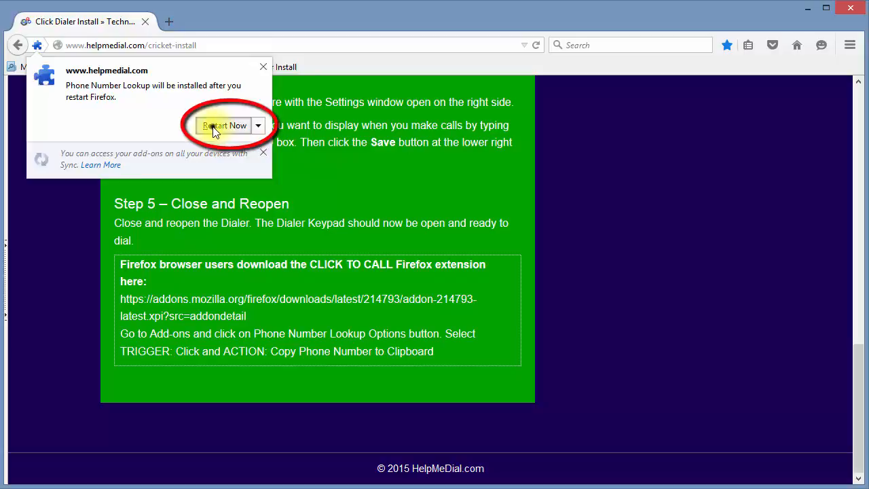
Restart Firefox now so the Phone Number Lookup add-on finishes installing
left_click(224, 125)
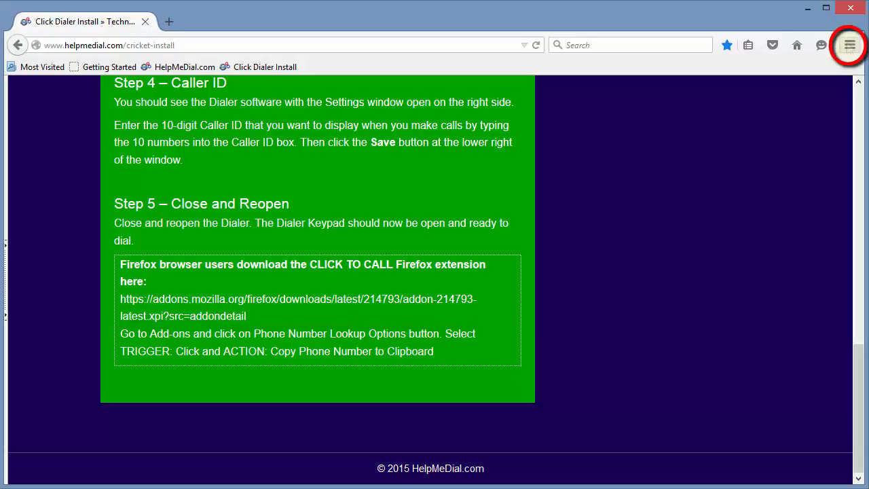
Reach the Phone Number Lookup preferences through the add-ons manager
left_click(847, 45)
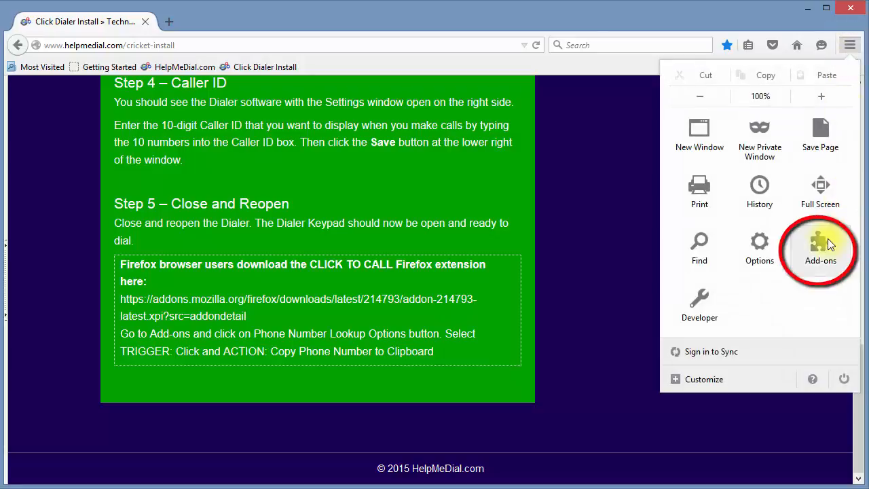
left_click(820, 247)
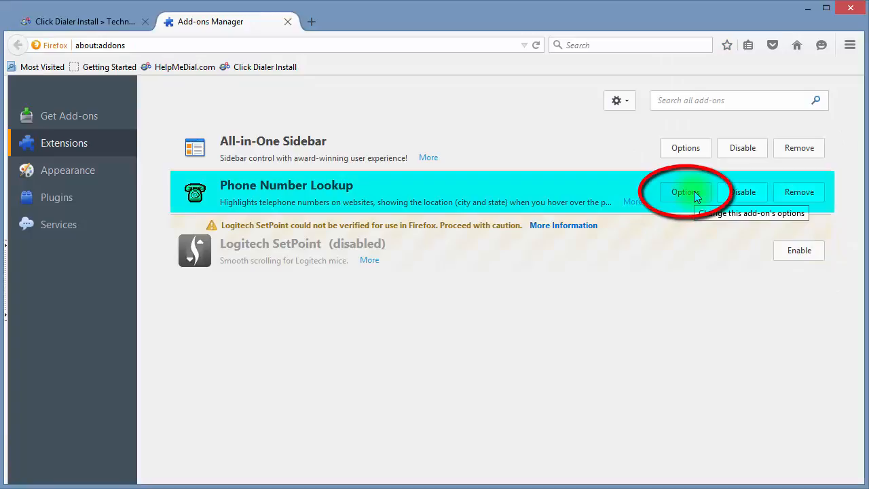
left_click(684, 191)
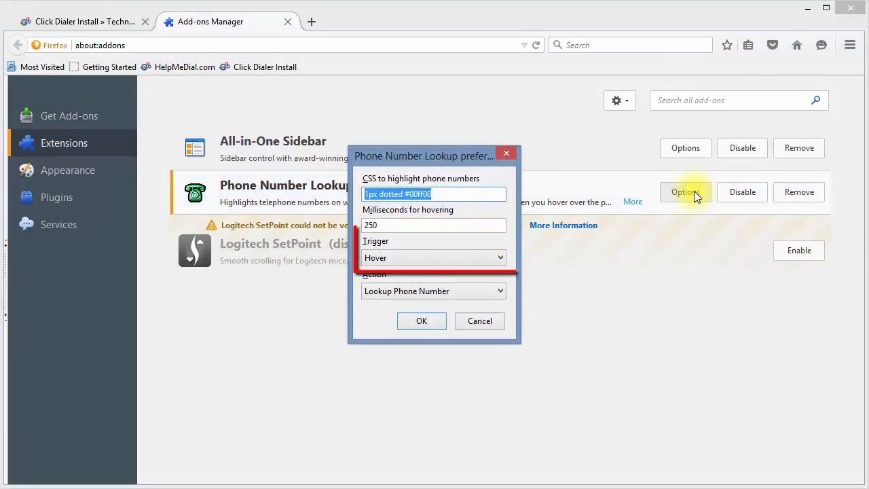
Set Phone Number Lookup to trigger on Click with action Copy Phone Number to Clipboard and save
left_click(499, 258)
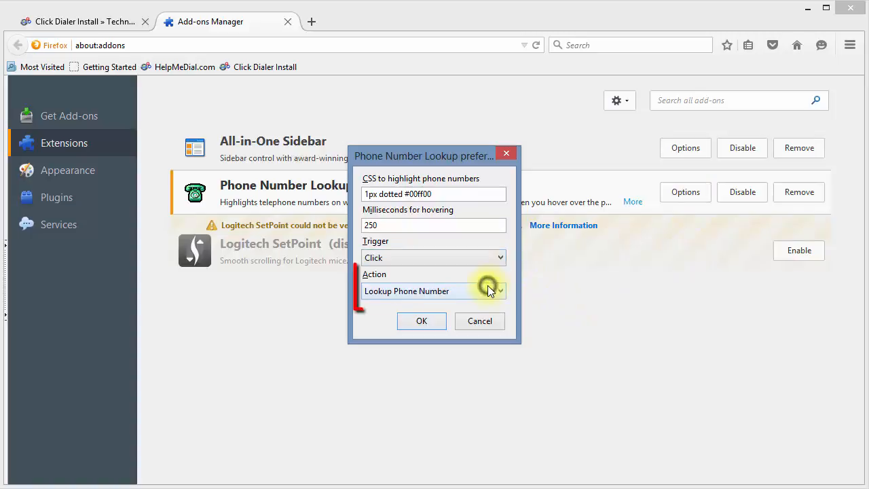
left_click(433, 291)
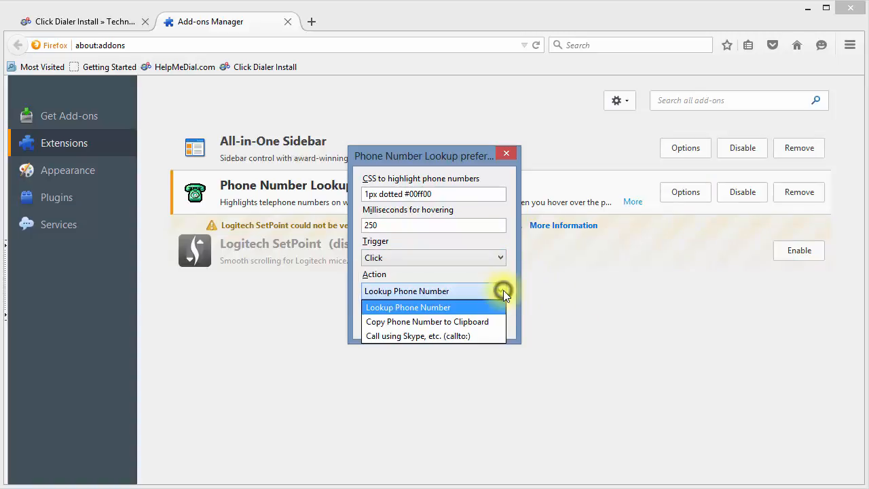
left_click(427, 320)
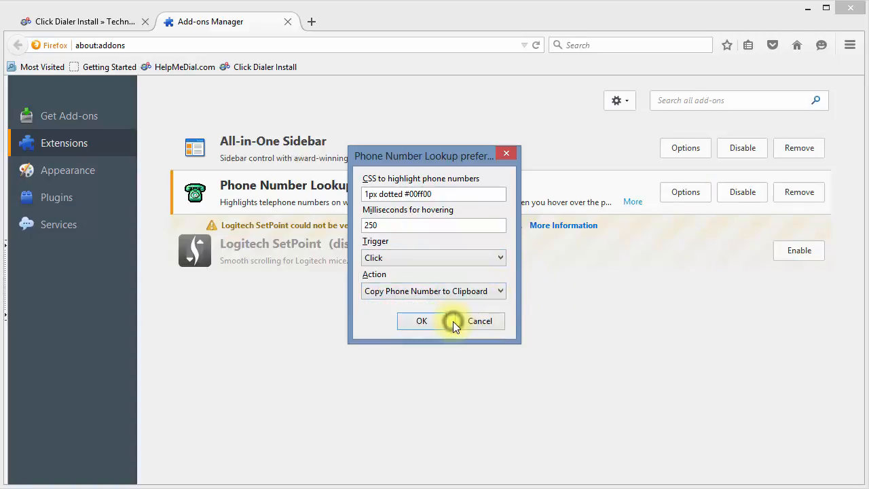
left_click(420, 321)
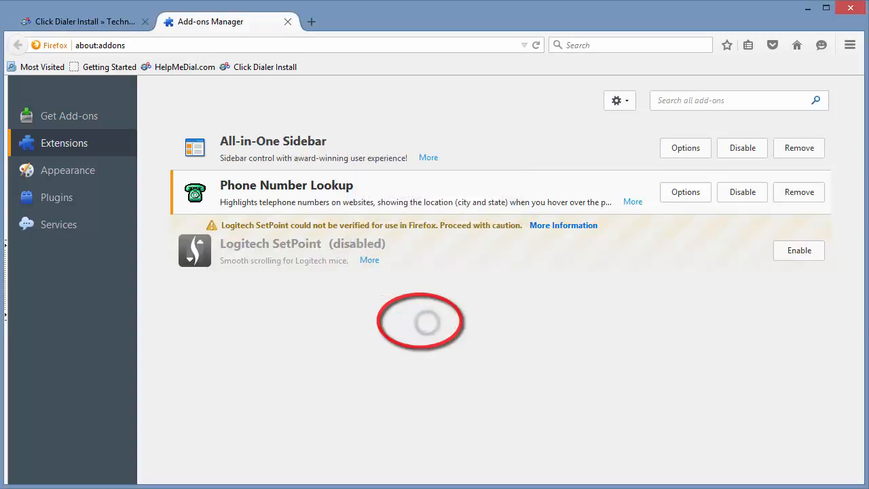
Close Firefox with both tabs, reopen it and return to the Click Dialer Install page
left_click(850, 9)
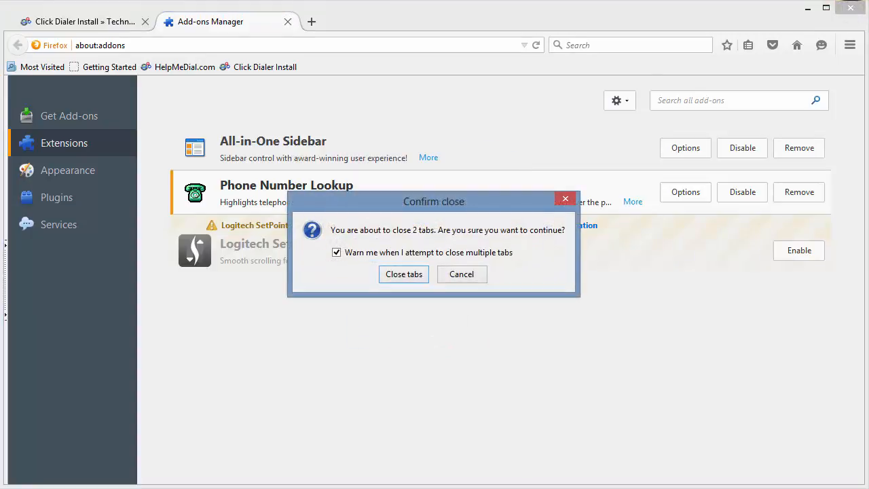
left_click(403, 274)
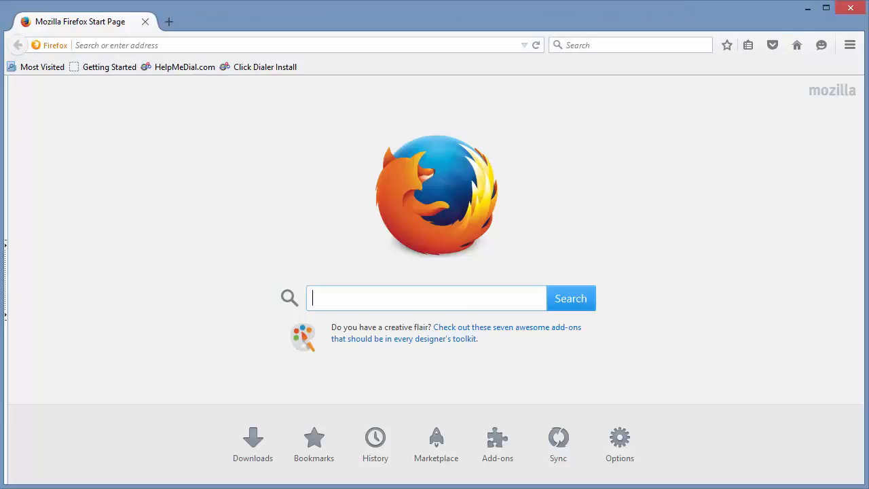
left_click(263, 67)
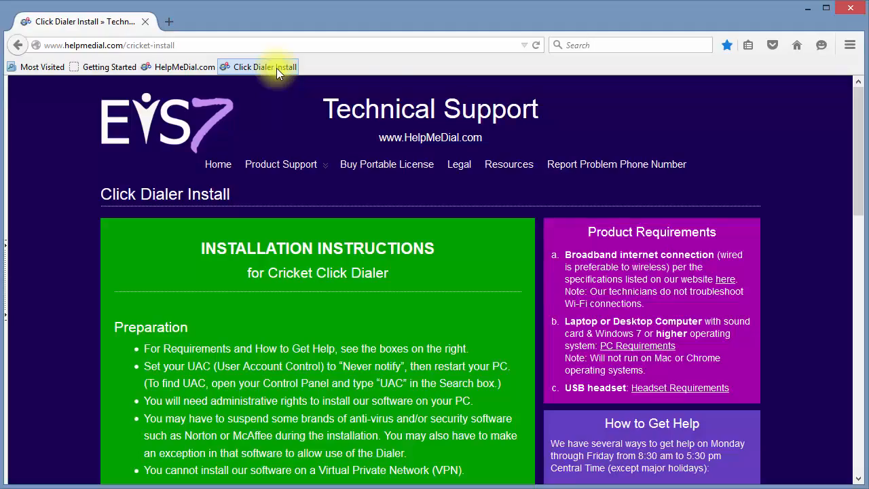
Scroll the Click Dialer Install page down to the How to Get Help phone numbers
scroll("down", 3)
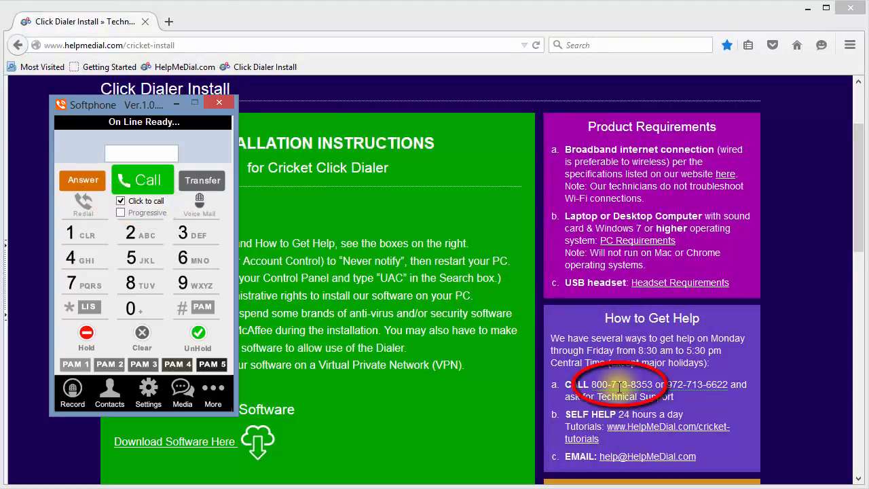
left_click(141, 179)
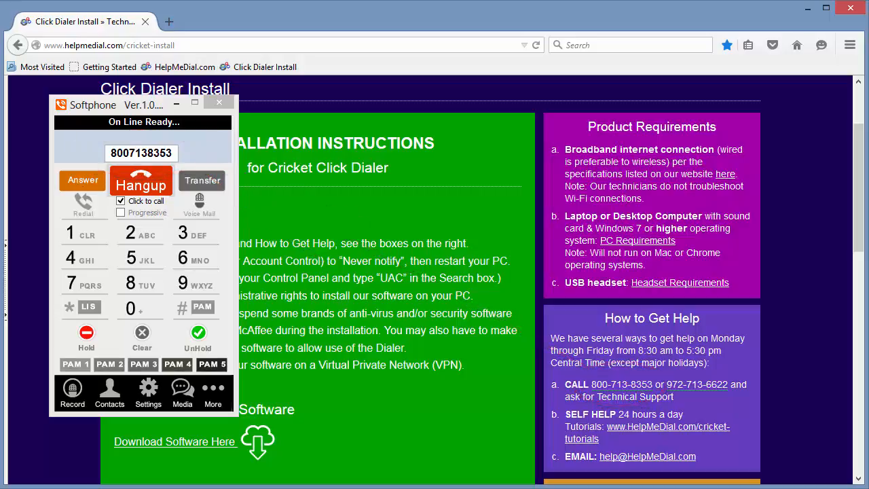
left_click(141, 180)
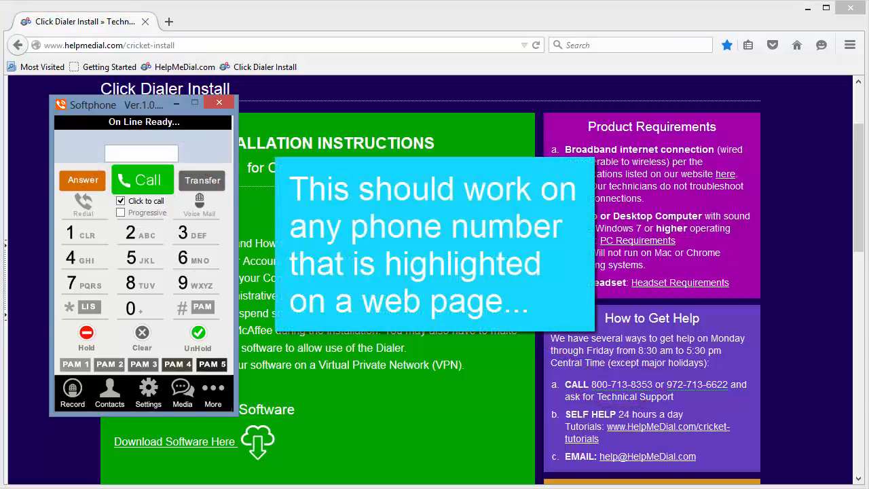